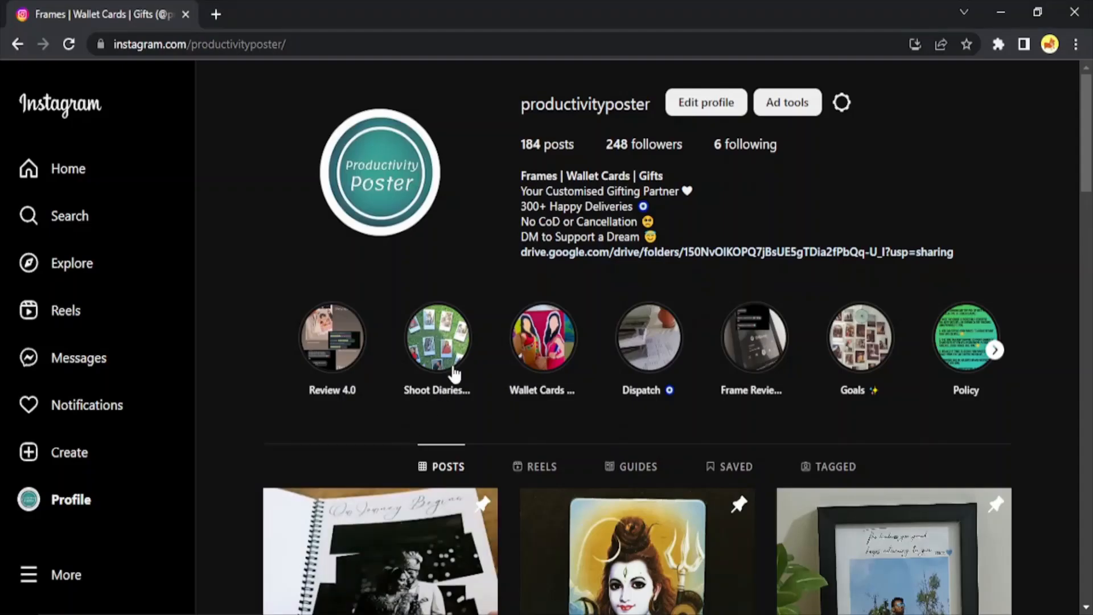
pyautogui.moveTo(403, 398)
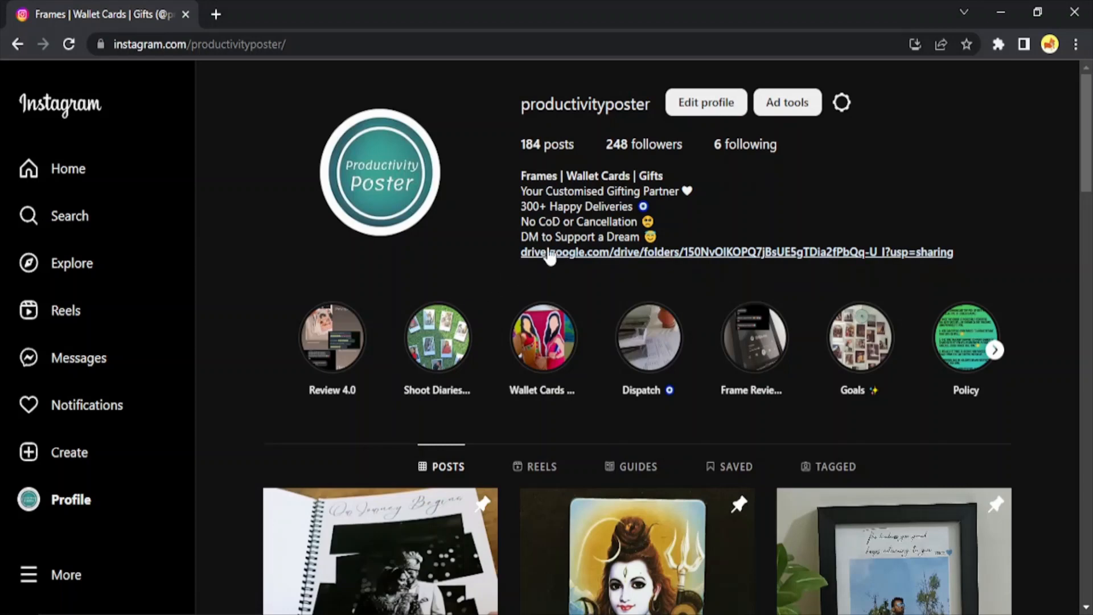
pyautogui.moveTo(551, 259)
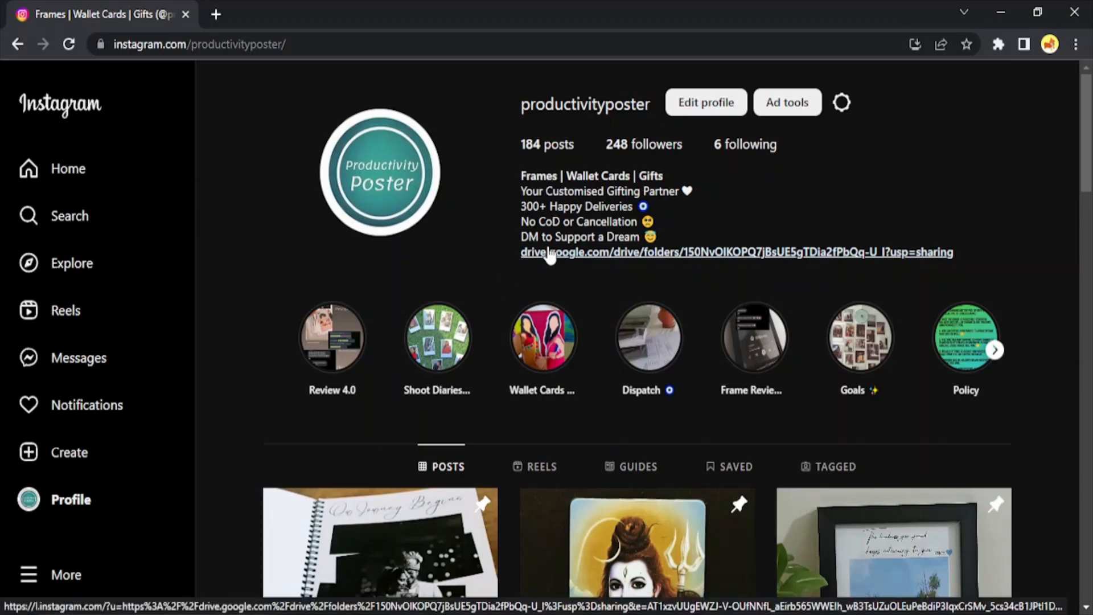
pyautogui.moveTo(776, 276)
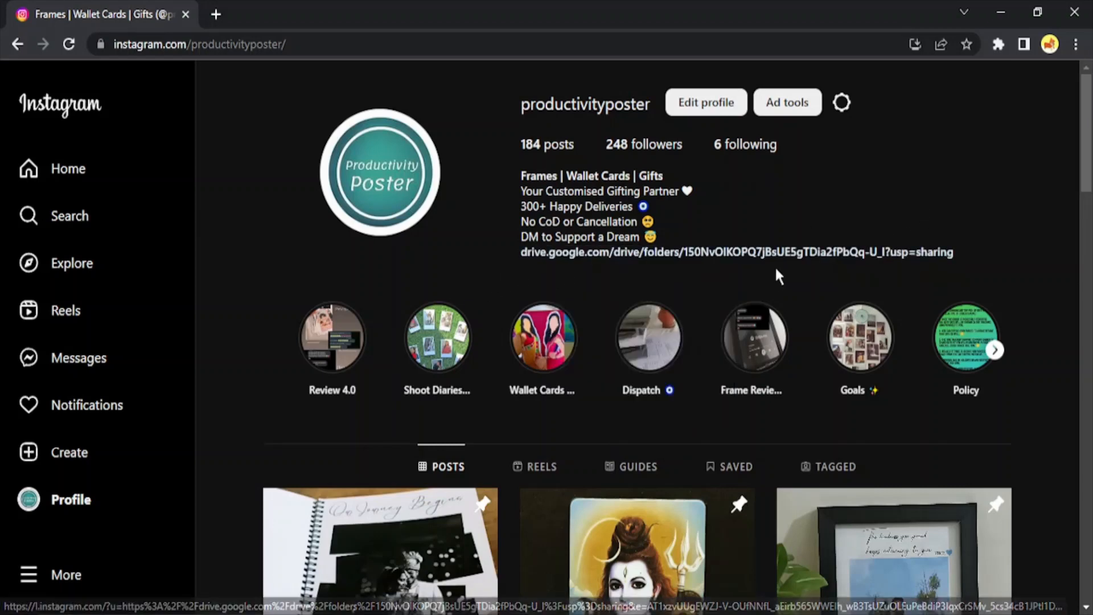
pyautogui.moveTo(728, 343)
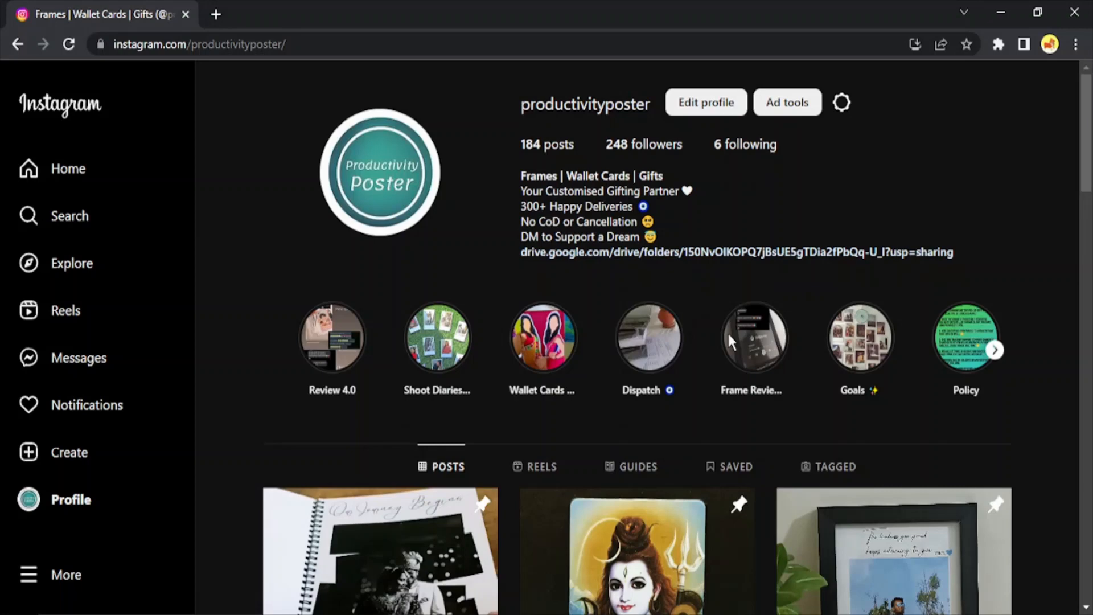
# Enable DevTools device emulation and reload so the profile renders as the mobile site
pyautogui.press('F12')
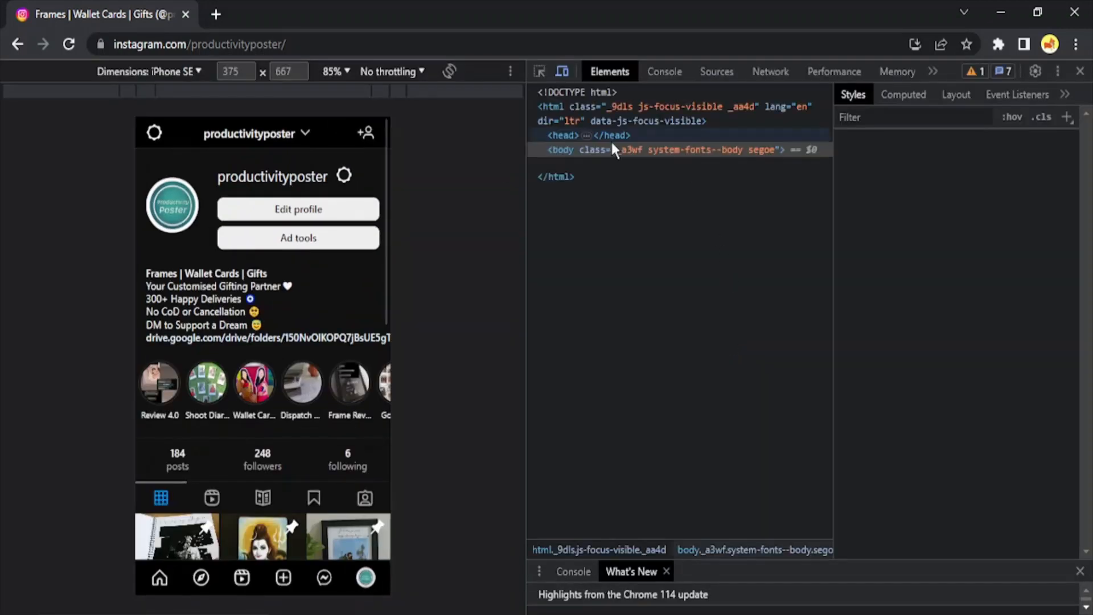
pyautogui.click(561, 150)
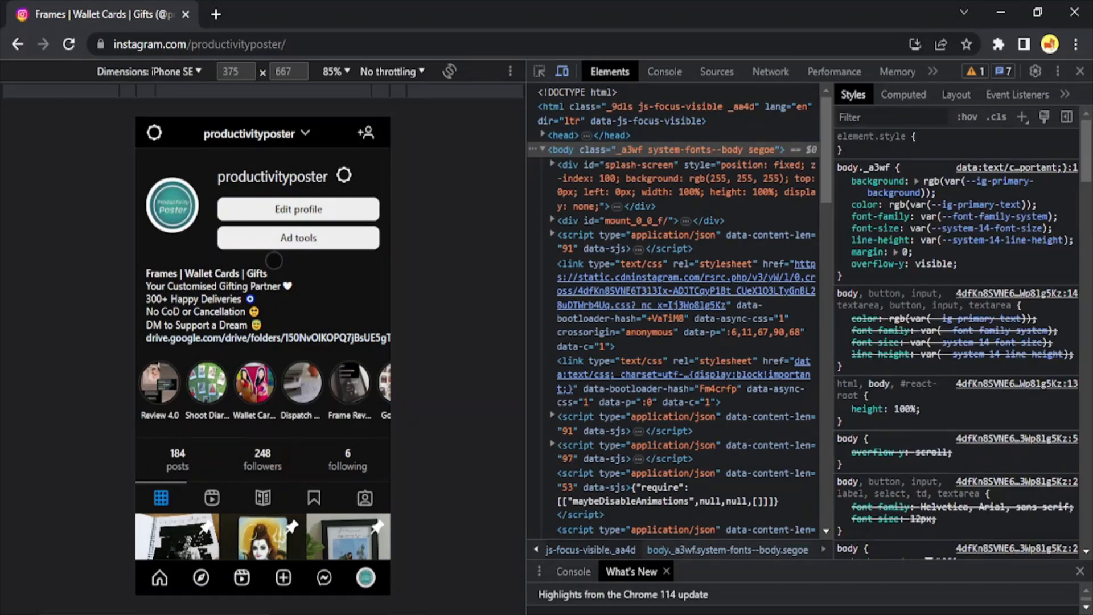
pyautogui.click(68, 44)
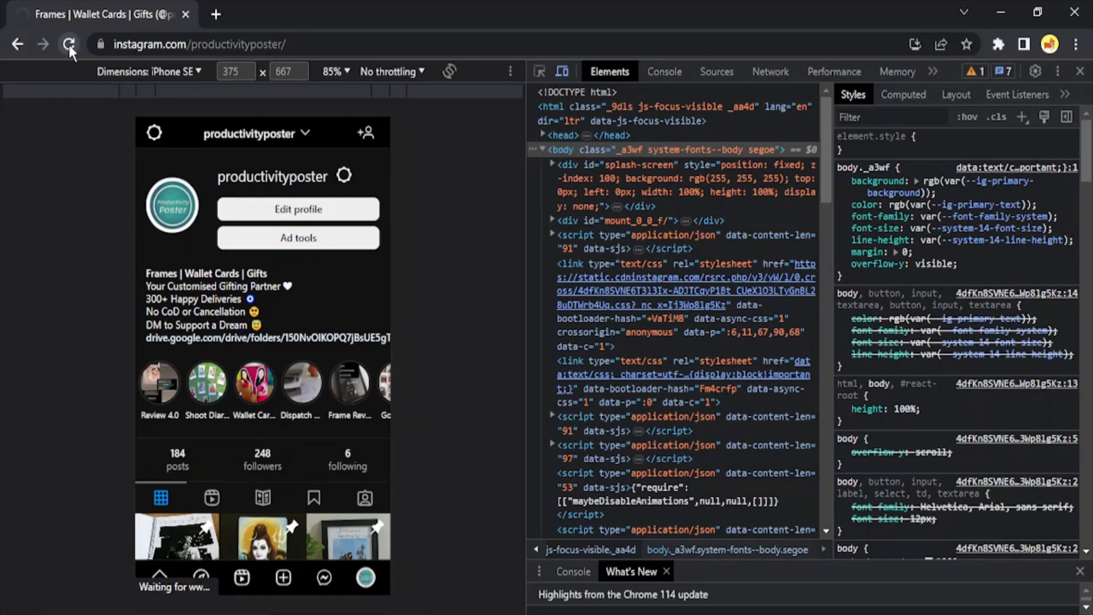
pyautogui.click(66, 43)
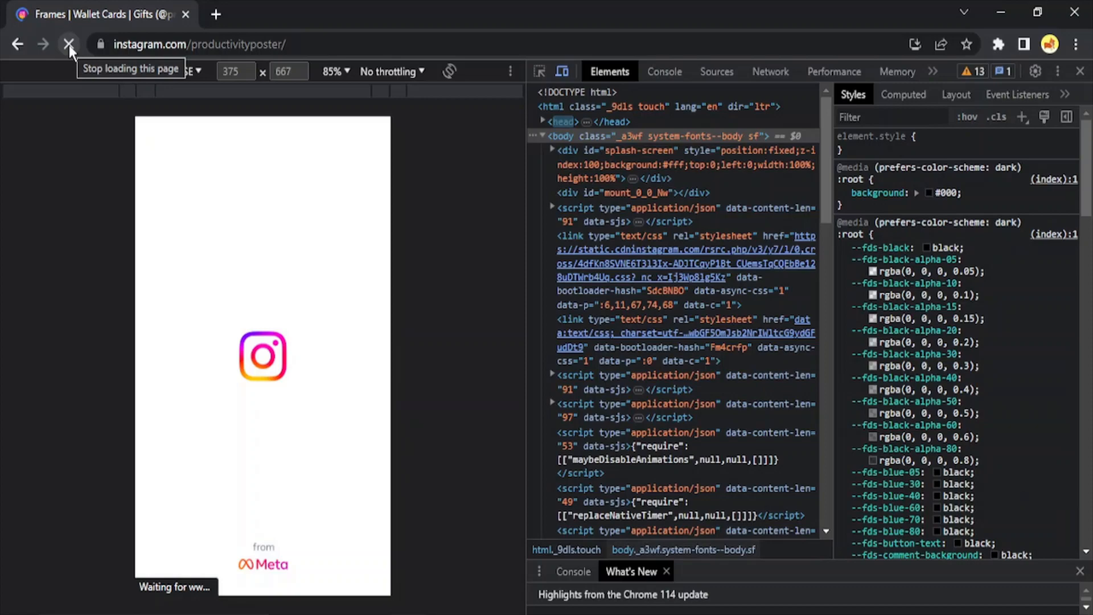
pyautogui.click(68, 44)
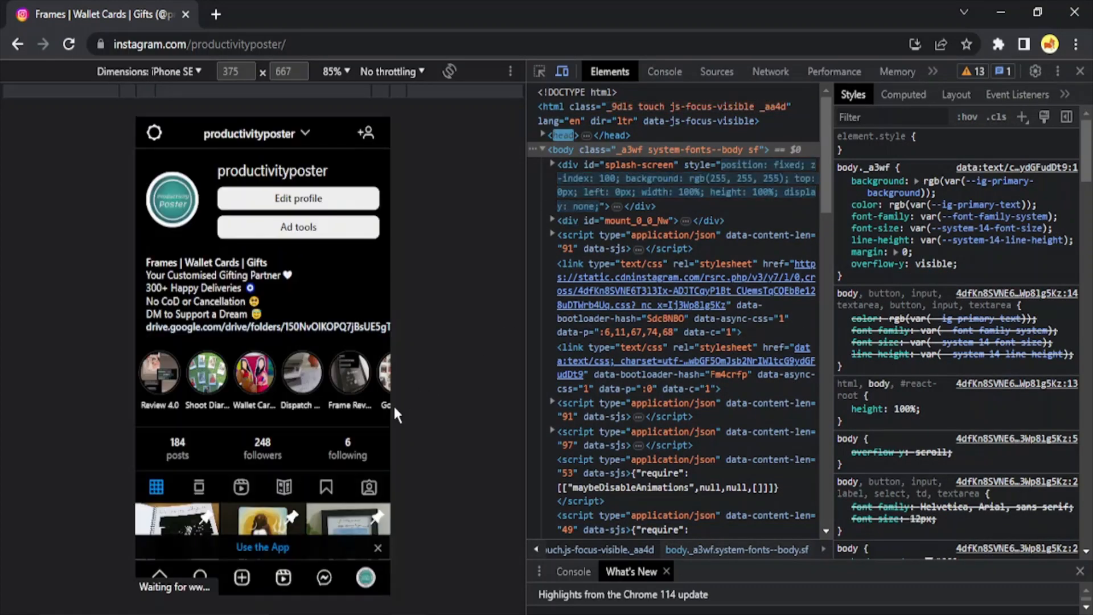
pyautogui.scroll(-3)
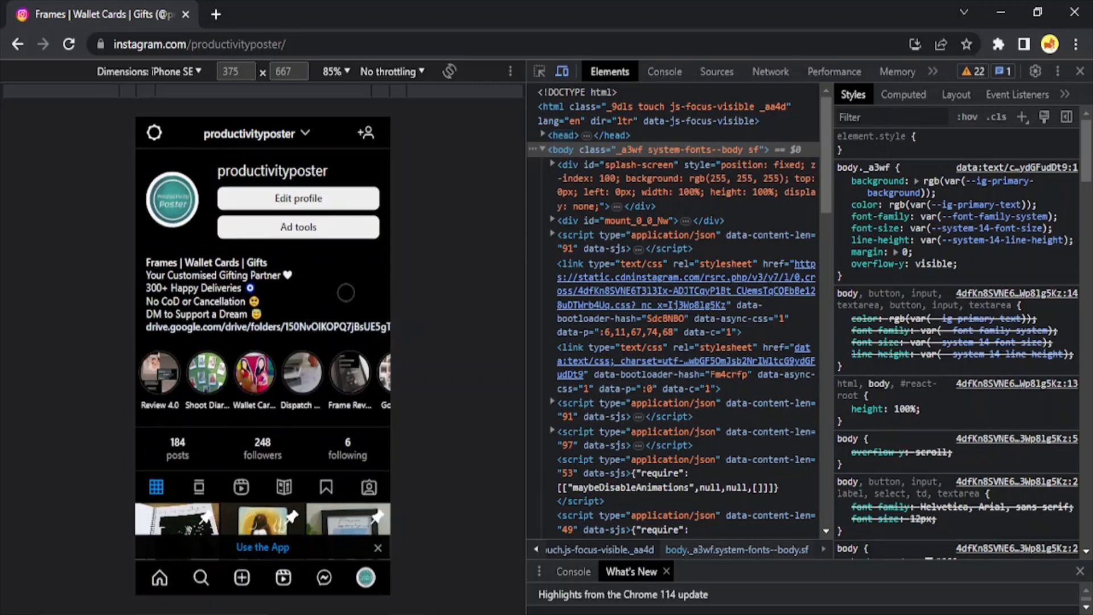
# Go to Edit profile in mobile layout and bring the Bio field into view
pyautogui.click(298, 198)
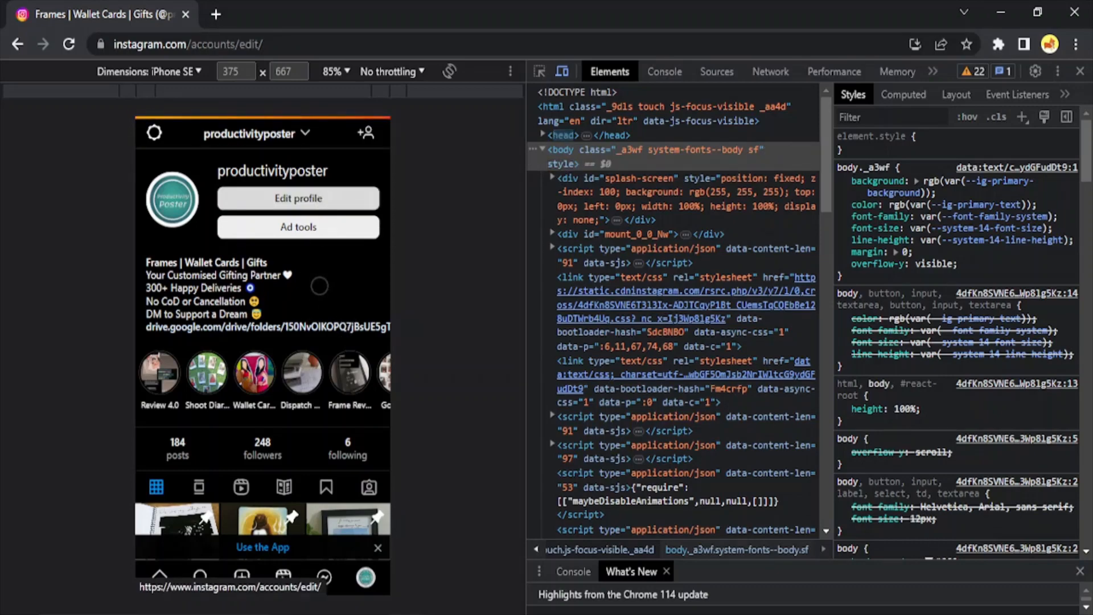
pyautogui.click(298, 198)
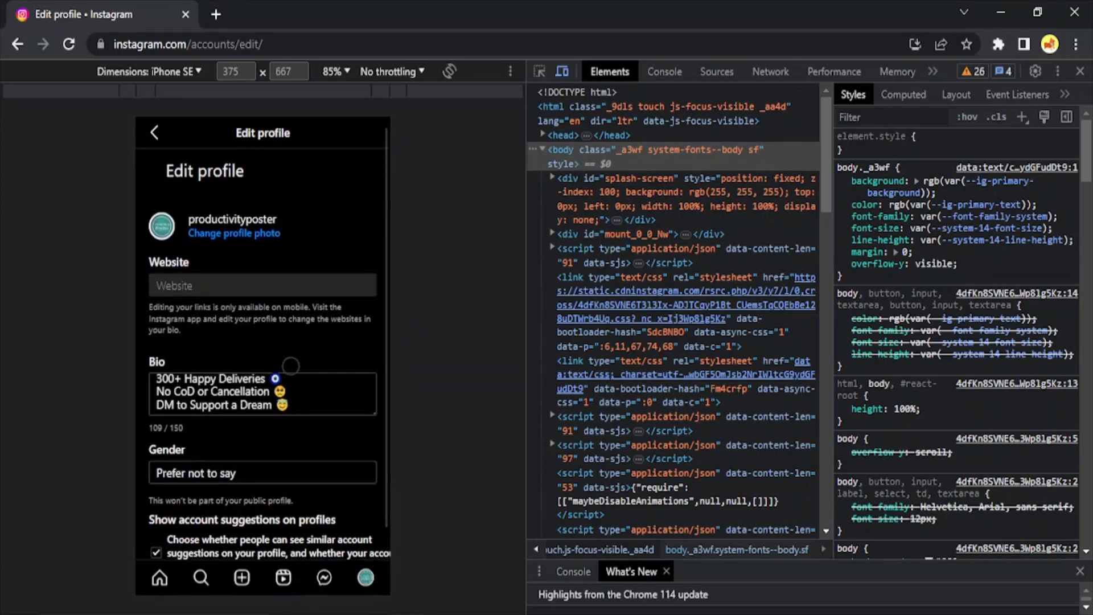
pyautogui.scroll(-3)
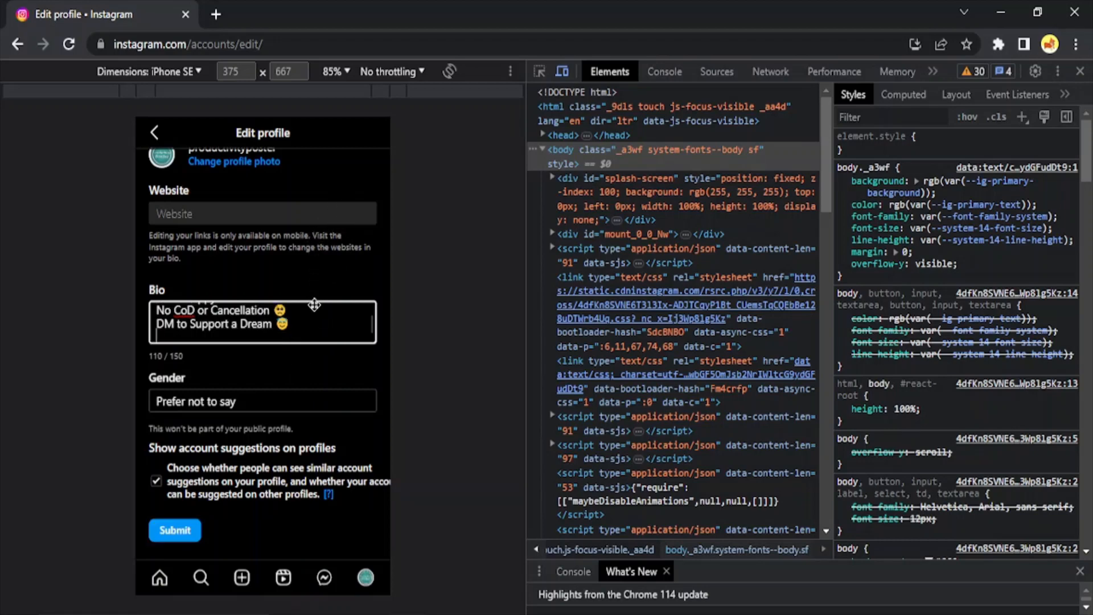
pyautogui.write('w')
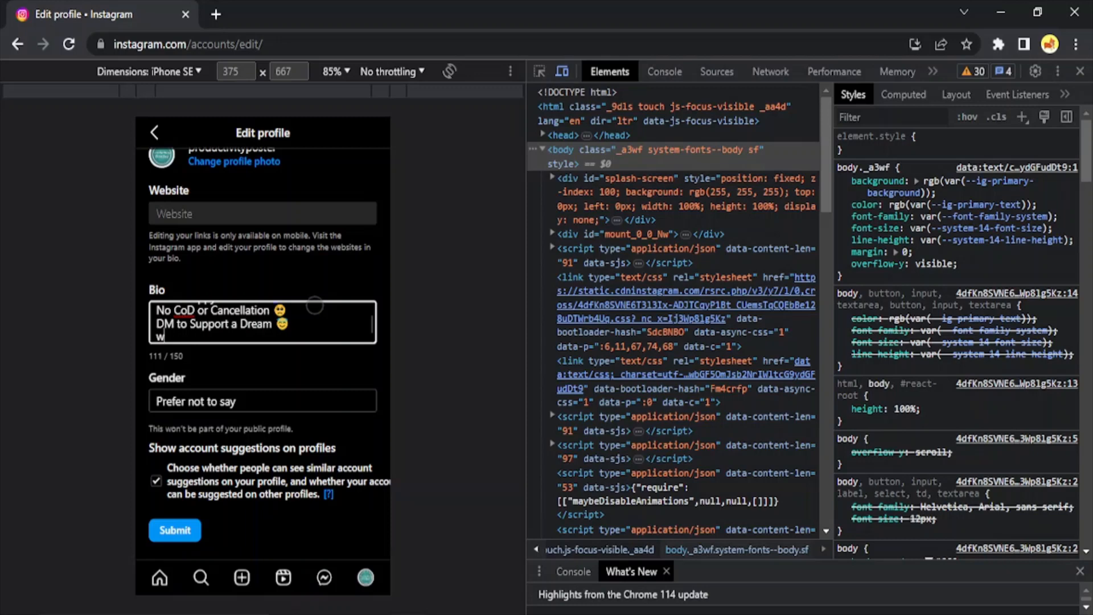
pyautogui.write('ww.google.c')
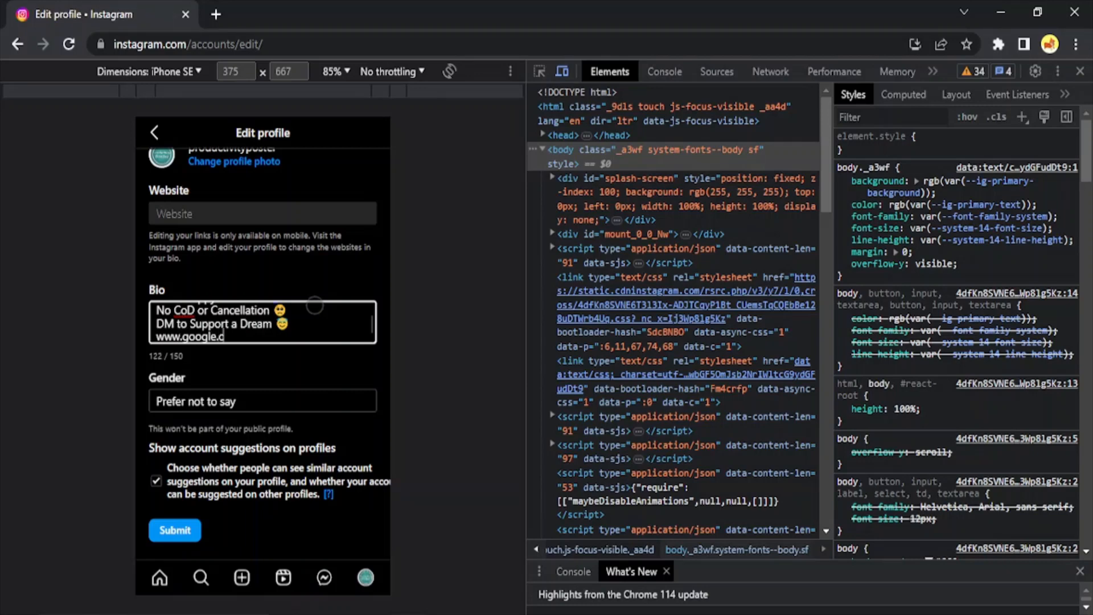
pyautogui.write('om')
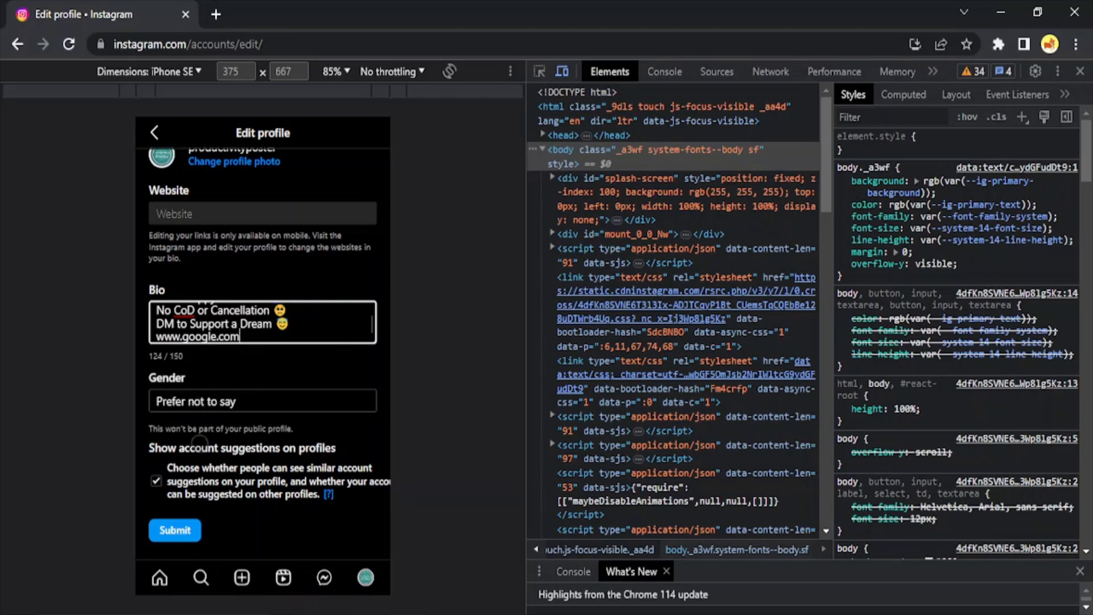
pyautogui.click(175, 529)
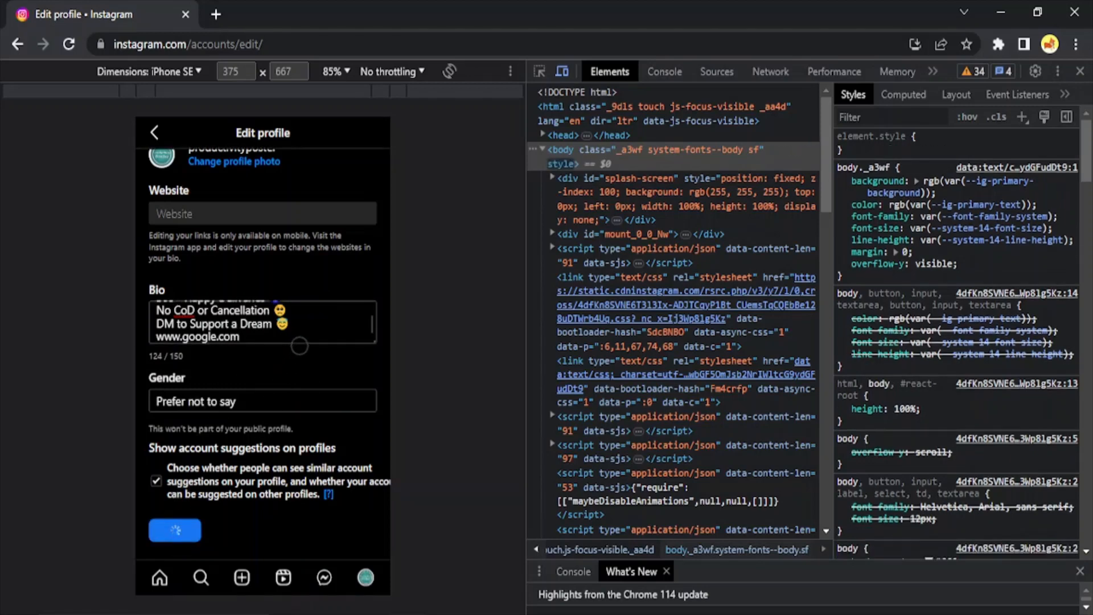
pyautogui.click(174, 529)
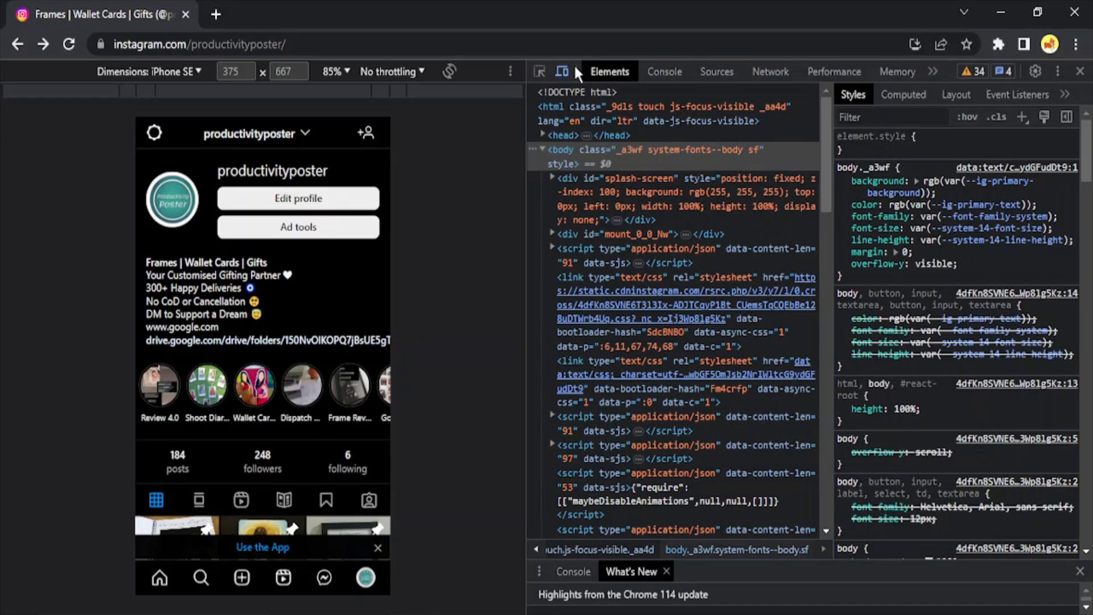
pyautogui.click(561, 70)
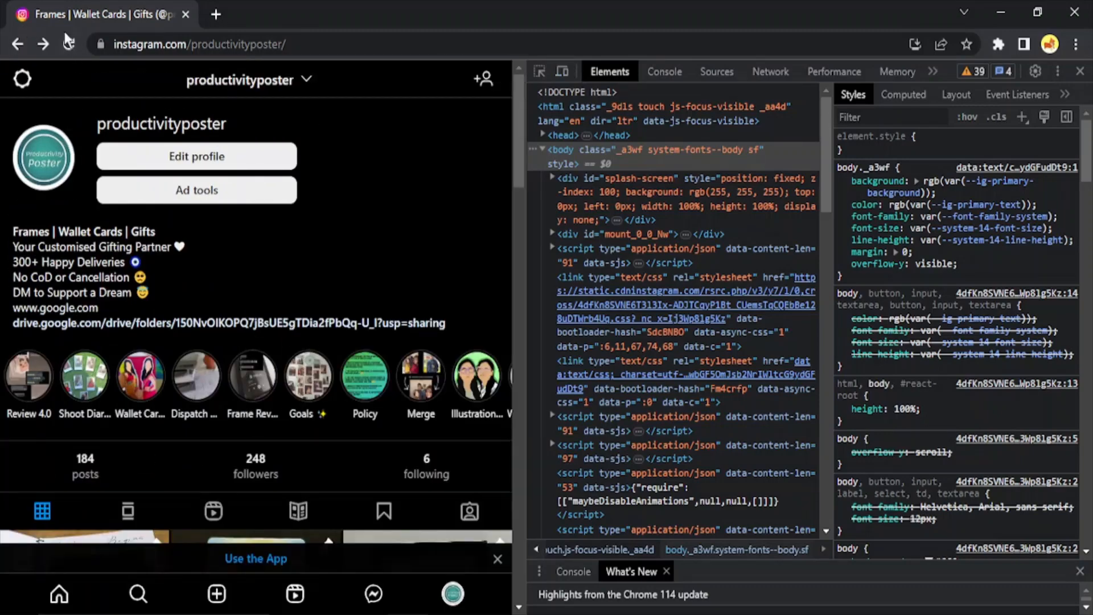
pyautogui.click(68, 44)
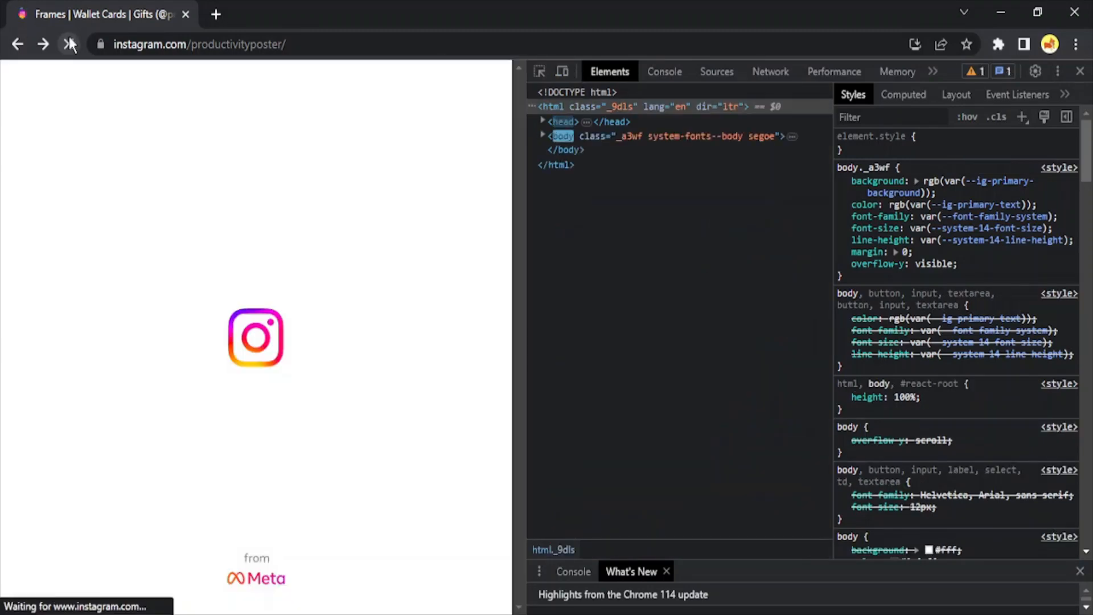
pyautogui.click(68, 43)
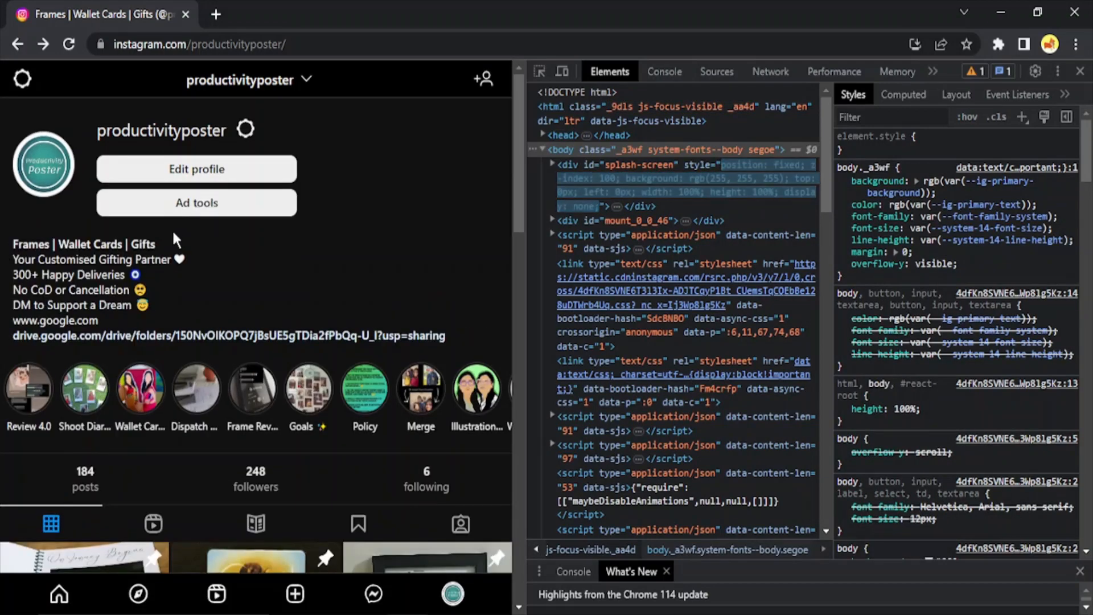
pyautogui.doubleClick(54, 321)
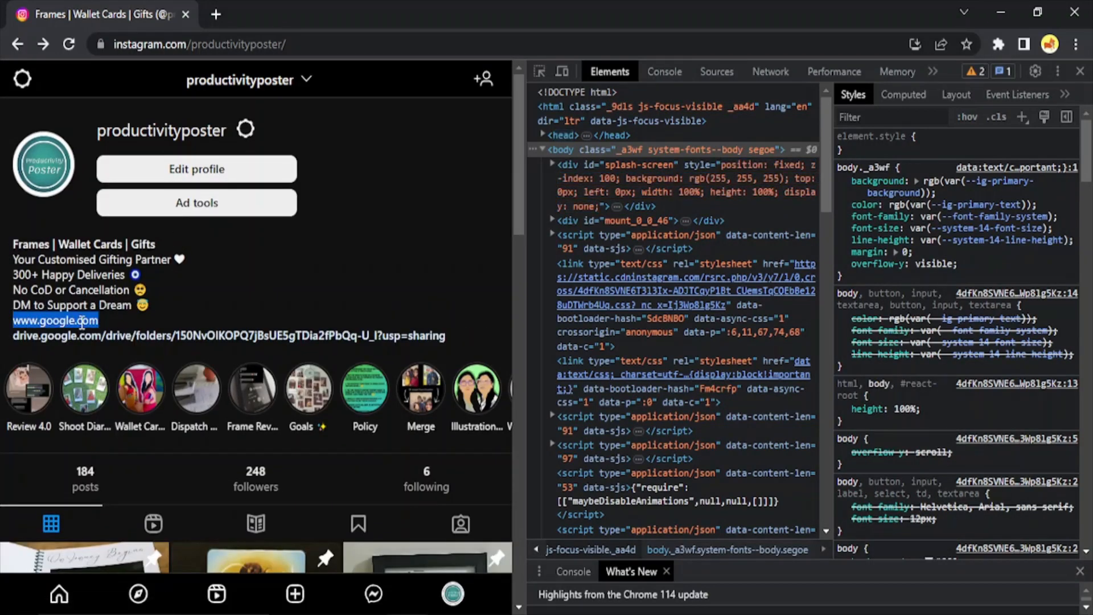